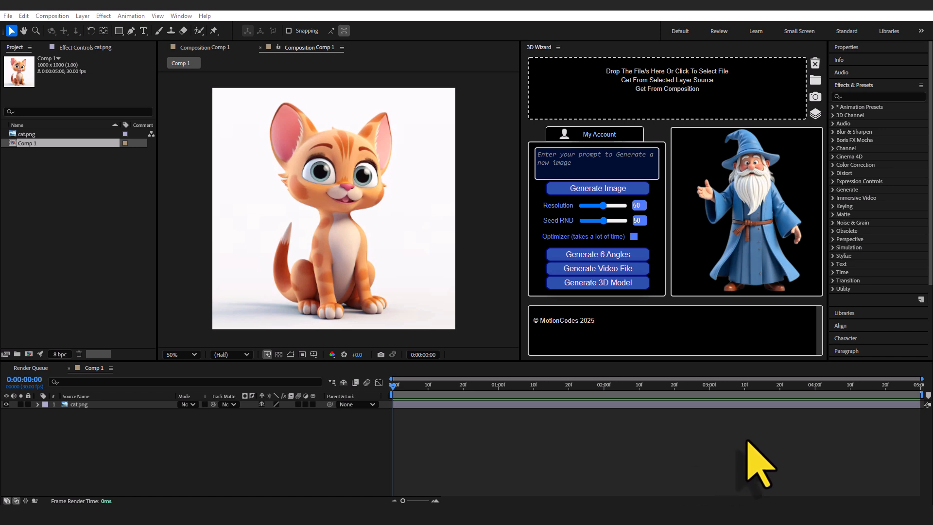
pyautogui.moveTo(625, 357)
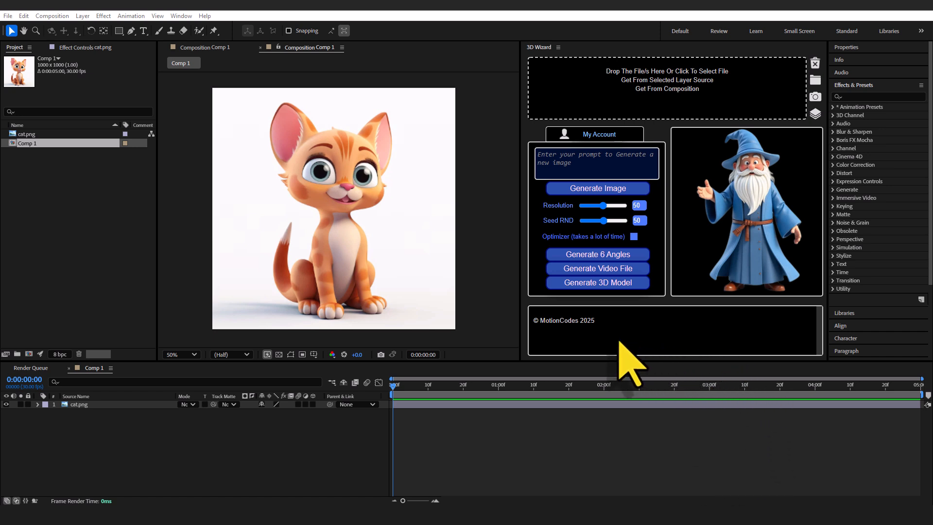
pyautogui.moveTo(785, 345)
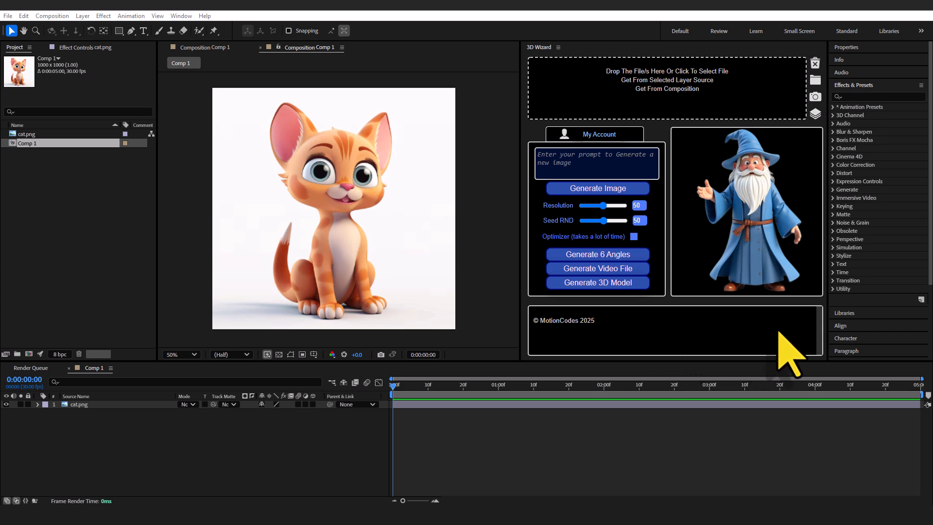
pyautogui.moveTo(592, 348)
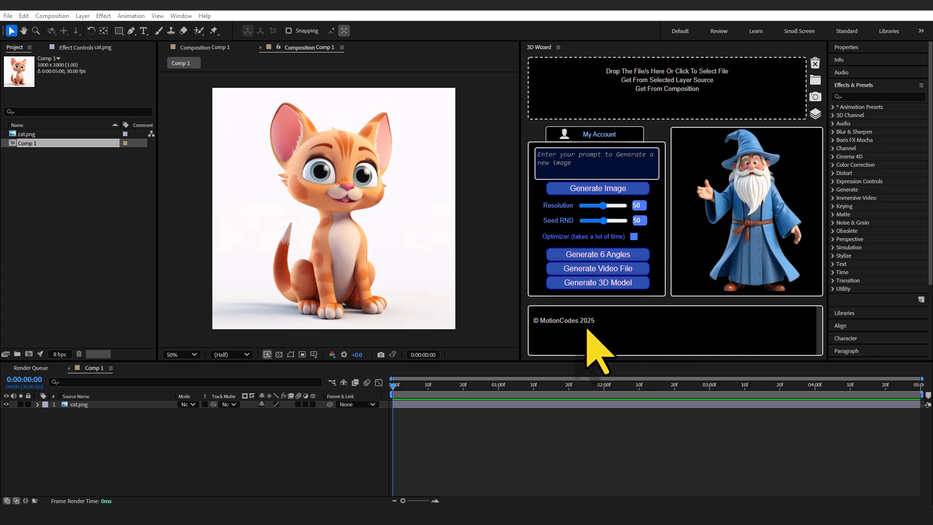
pyautogui.moveTo(740, 348)
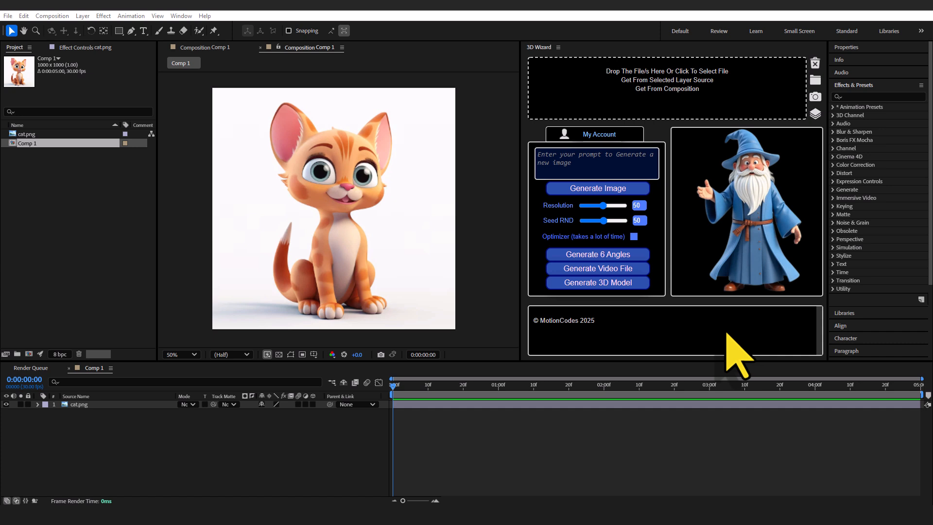
pyautogui.moveTo(692, 228)
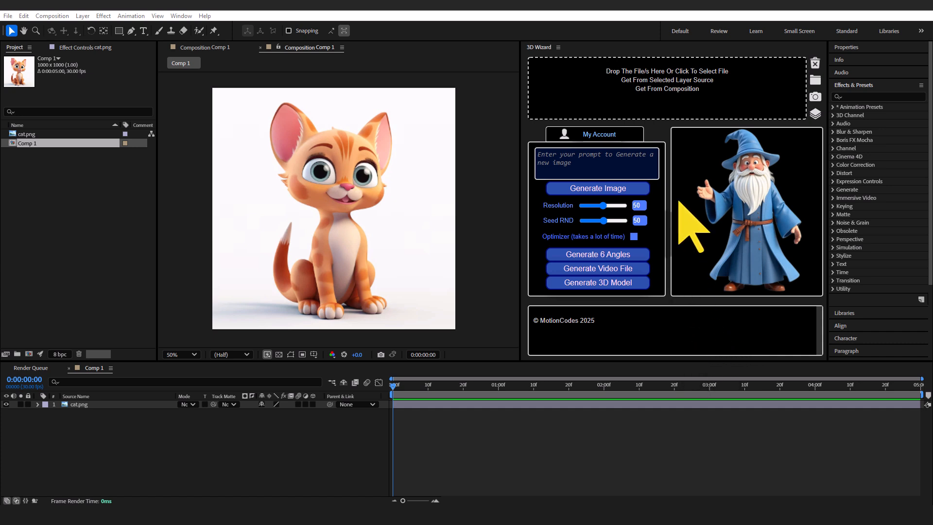
pyautogui.moveTo(708, 119)
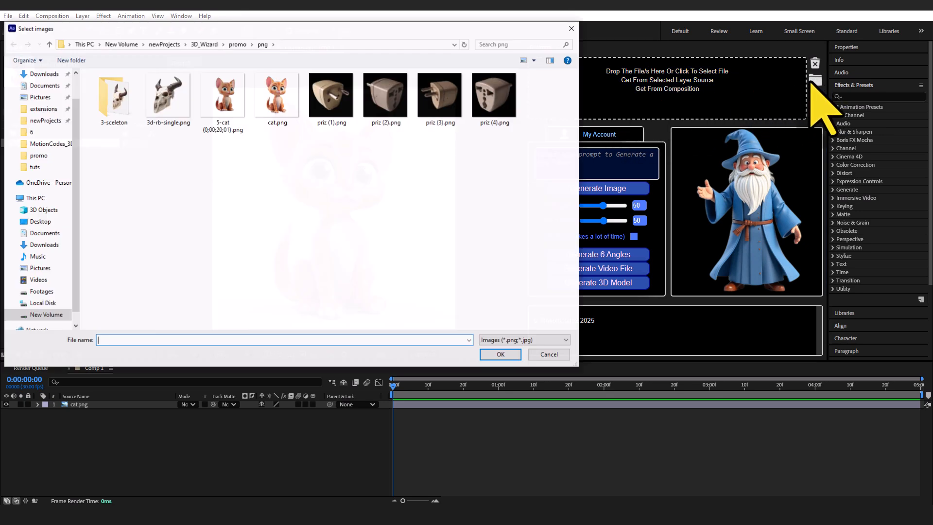
# Load cat.png into the 3D Wizard input area.
pyautogui.click(277, 96)
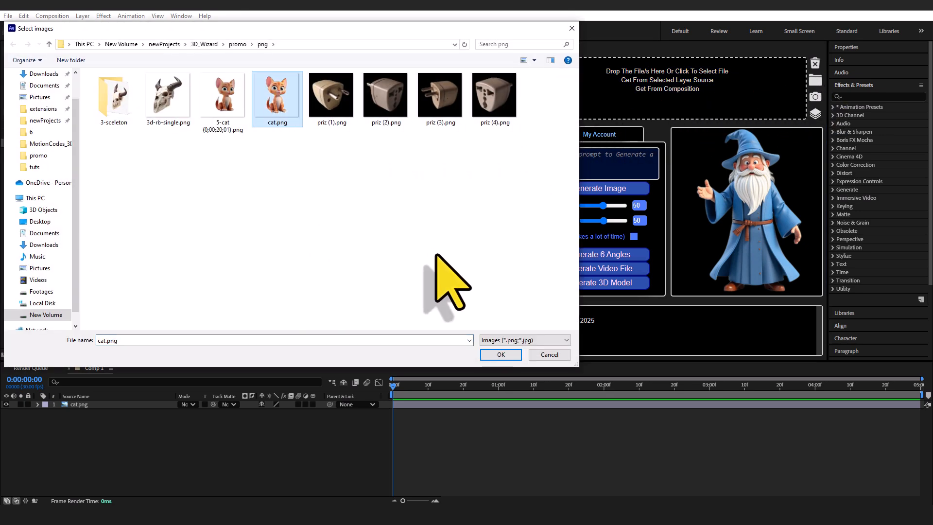
pyautogui.click(499, 355)
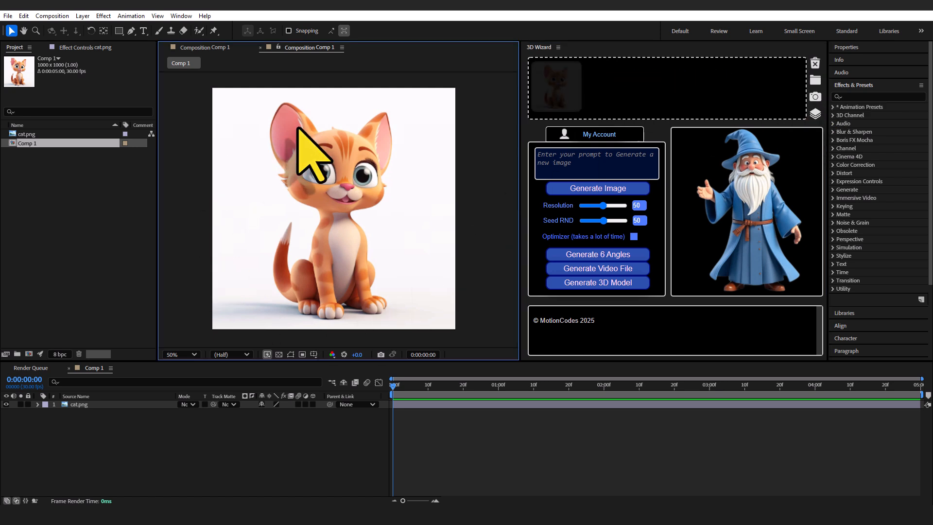
pyautogui.moveTo(547, 95)
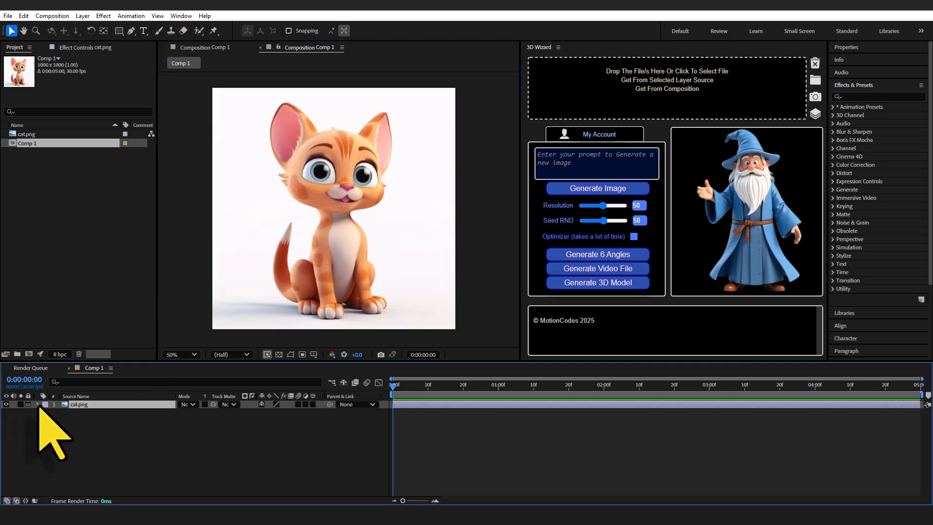
pyautogui.moveTo(830, 134)
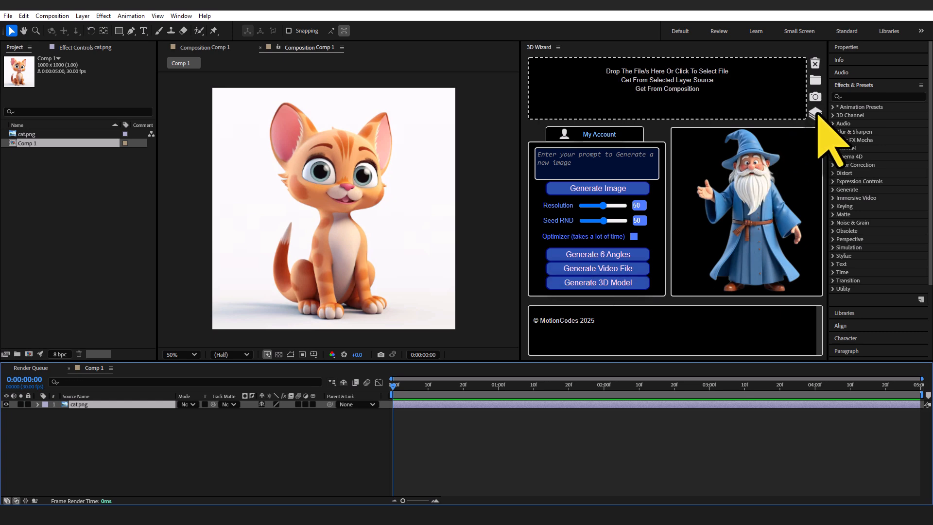
pyautogui.moveTo(813, 114)
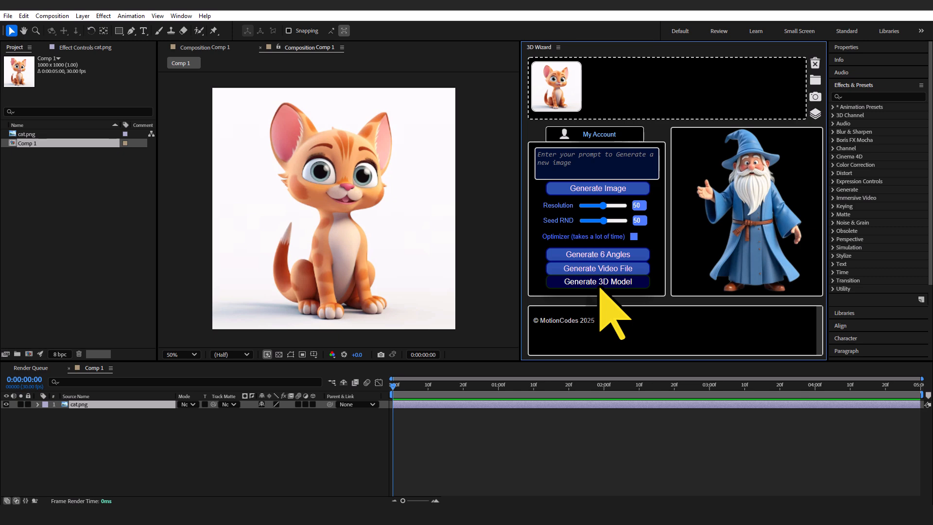
# Start 3D model generation from the cat image.
pyautogui.click(596, 282)
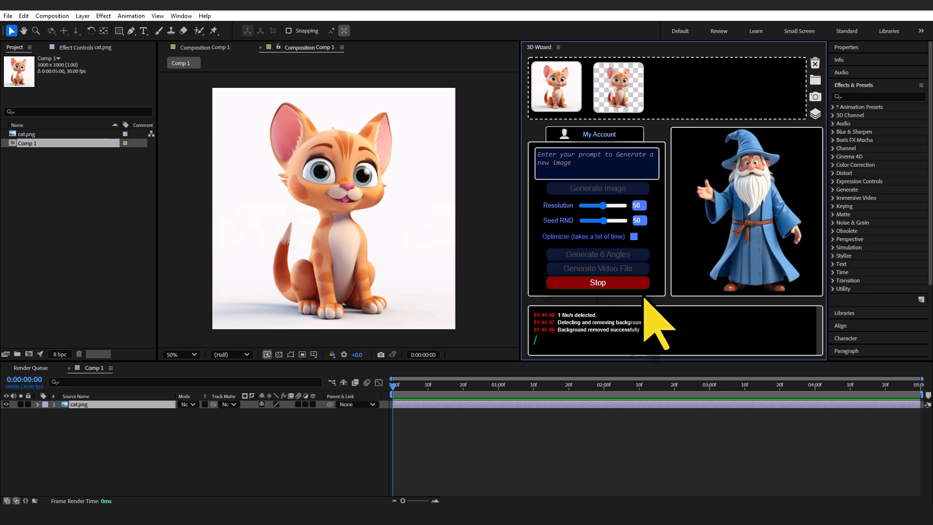
pyautogui.moveTo(613, 130)
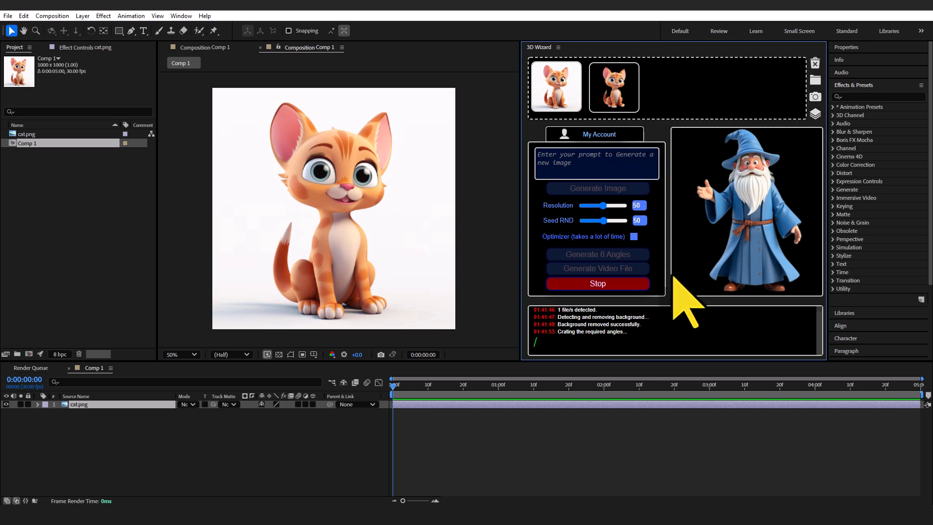
pyautogui.moveTo(628, 363)
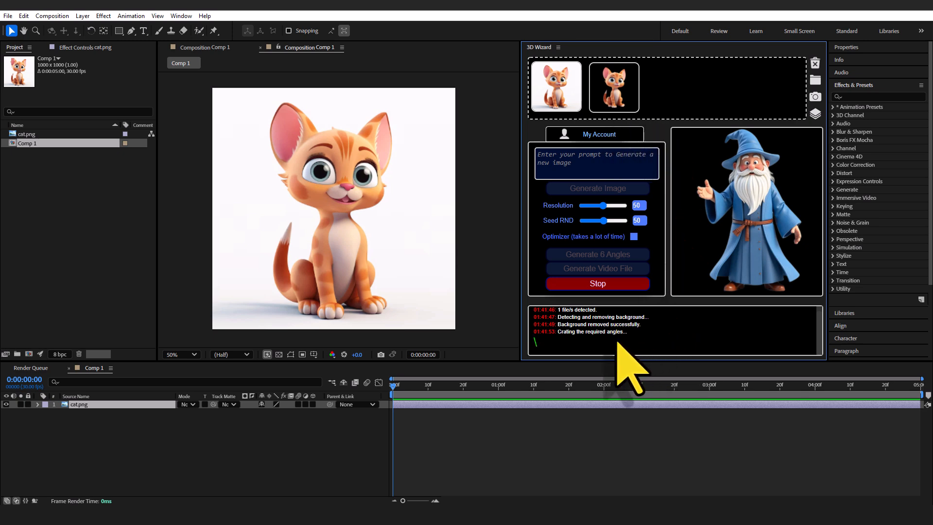
pyautogui.moveTo(592, 351)
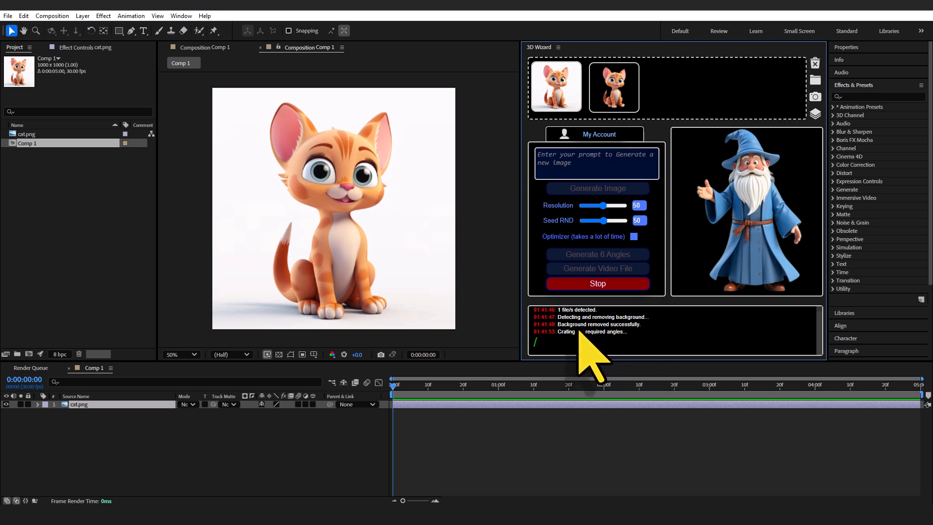
pyautogui.moveTo(529, 339)
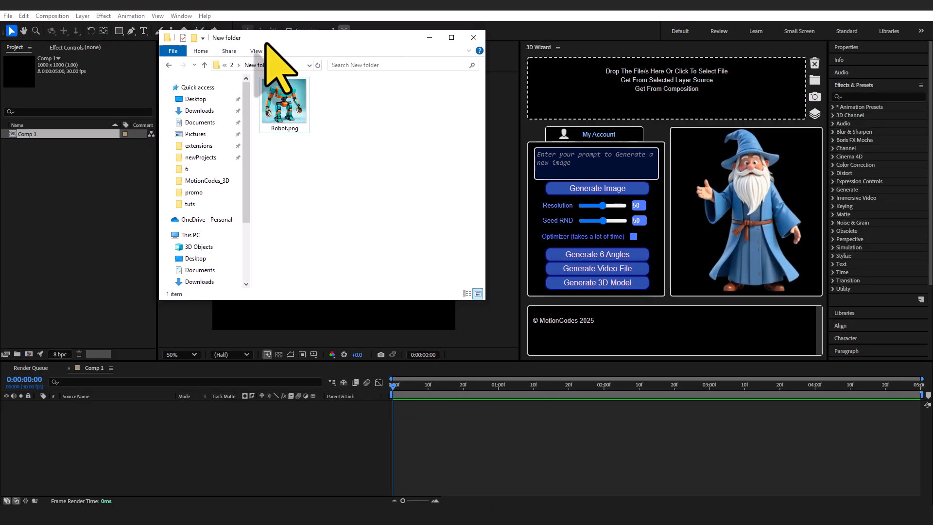
# Bring Robot.png from File Explorer into the 3D Wizard input.
pyautogui.click(291, 119)
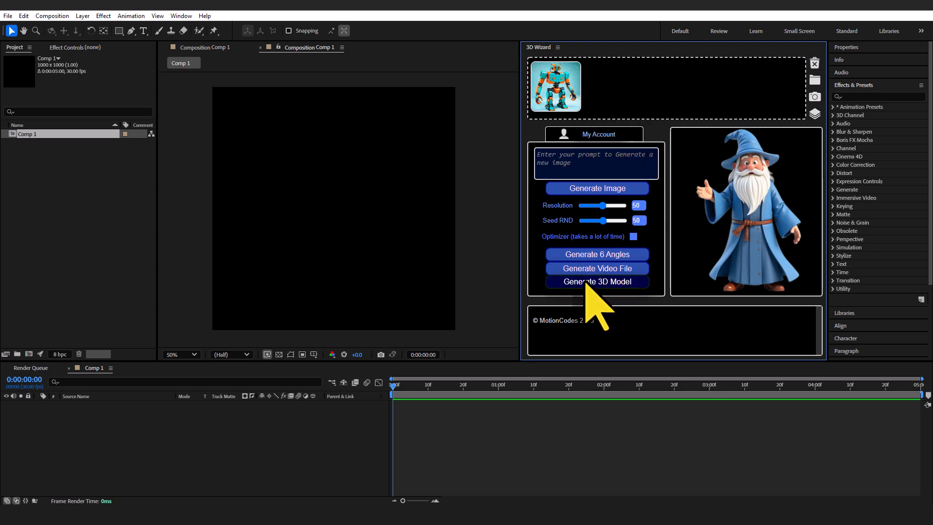
# Generate a 3D model from the robot, then drop image1–image3 astronaut images in.
pyautogui.click(596, 281)
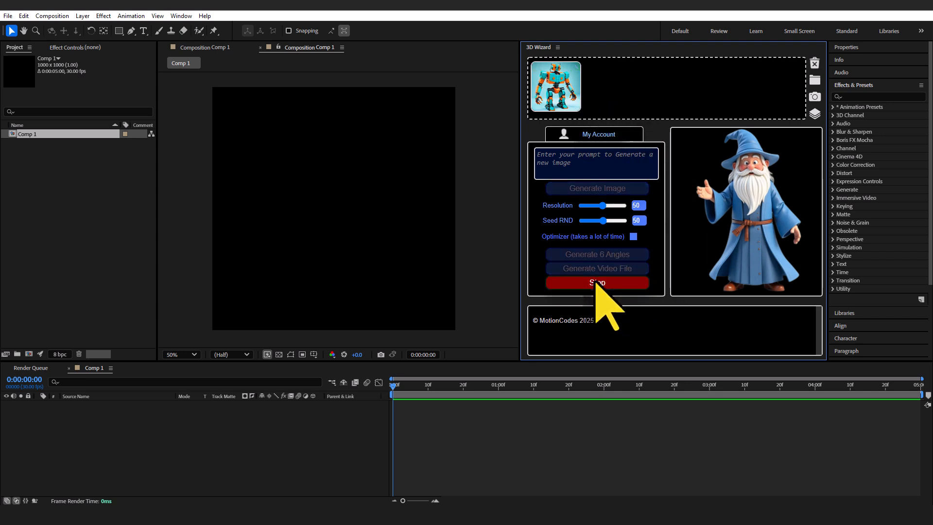
pyautogui.click(595, 281)
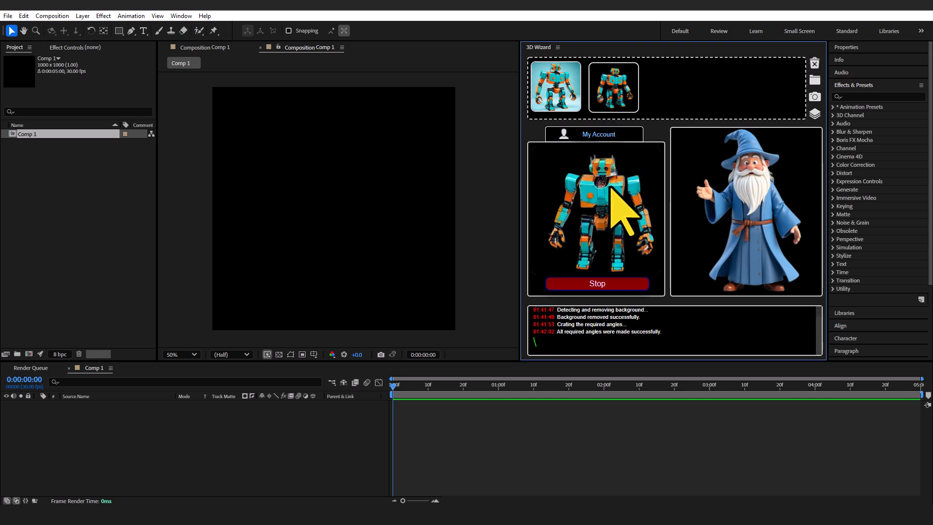
pyautogui.moveTo(654, 291)
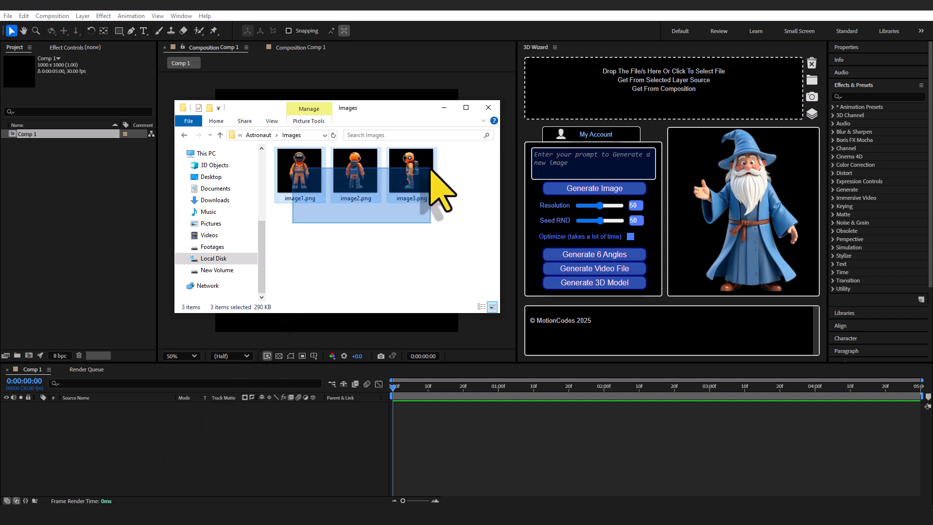
pyautogui.moveTo(355, 172); pyautogui.dragTo(599, 87)
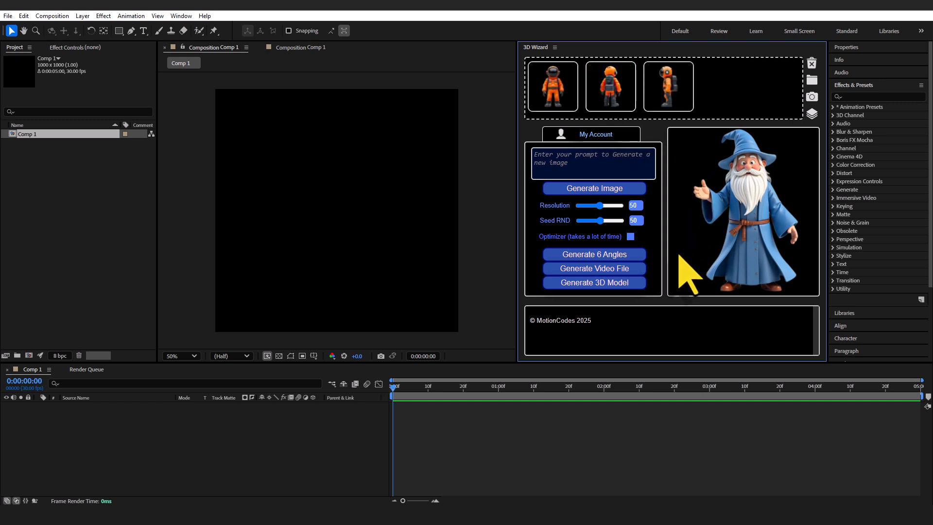
# Clear the astronaut thumbnails from the 3D Wizard tray.
pyautogui.click(593, 282)
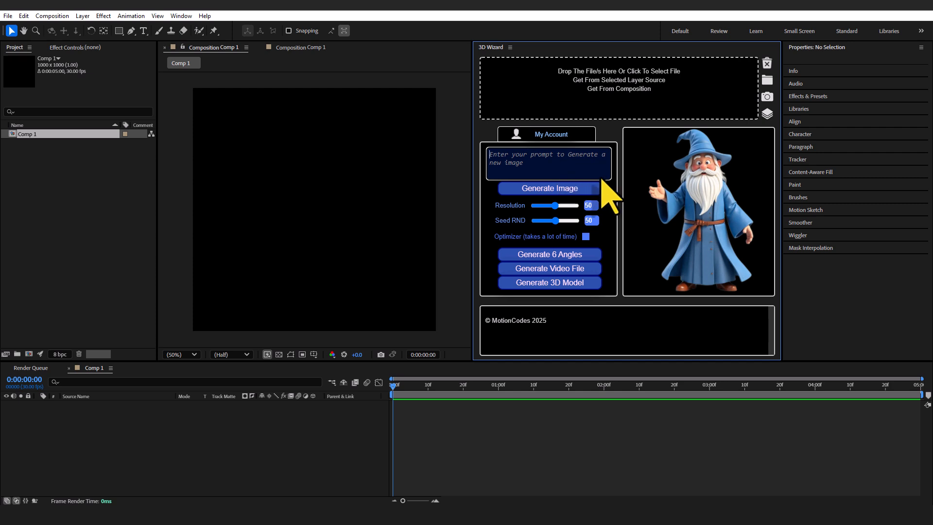
# Generate an image from the prompt 'A golden owl on a circular stand'.
pyautogui.write('A golden owl o')
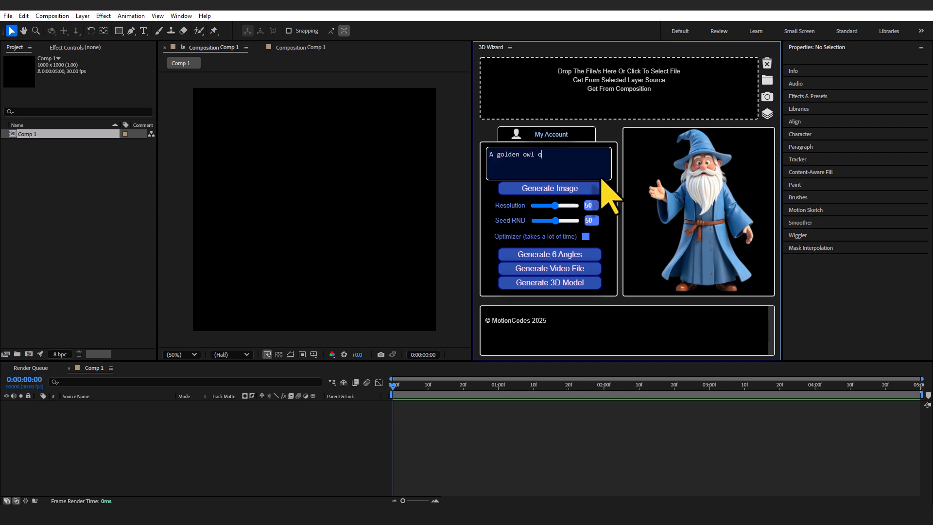
pyautogui.write('n a circular stand')
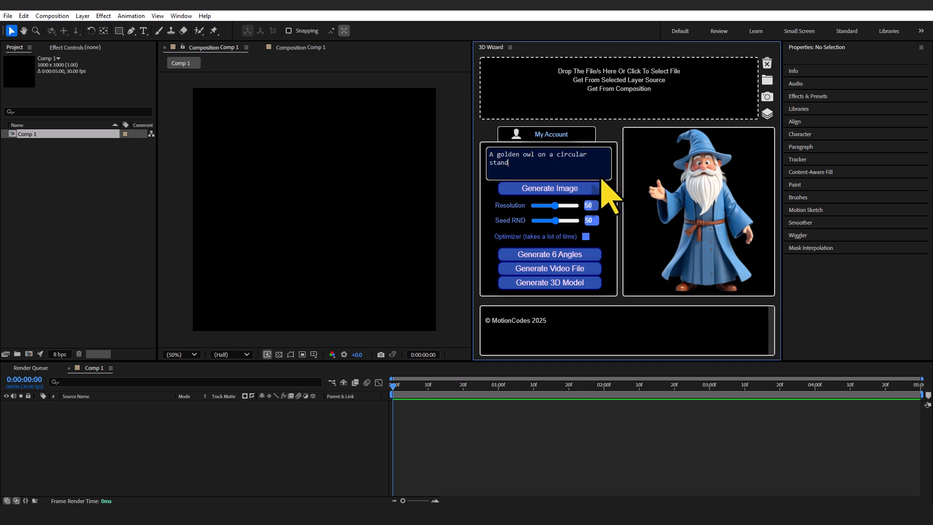
pyautogui.click(548, 188)
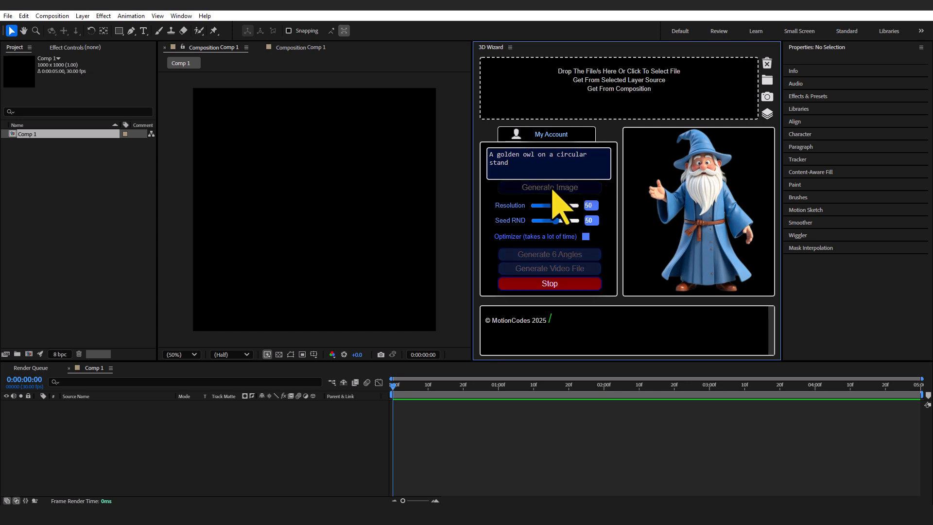
pyautogui.click(548, 188)
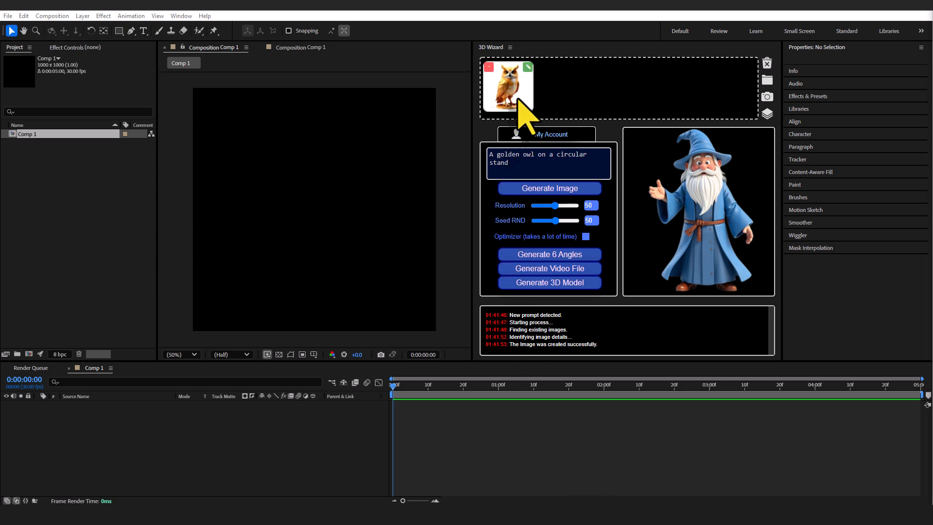
# Modify the owl image with the prompt 'Change its eye color to red'.
pyautogui.click(508, 87)
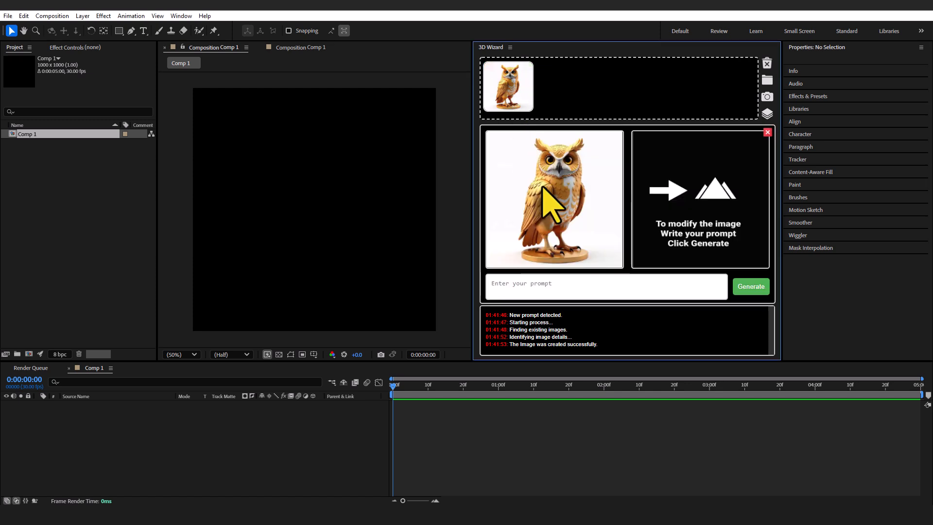
pyautogui.moveTo(565, 297)
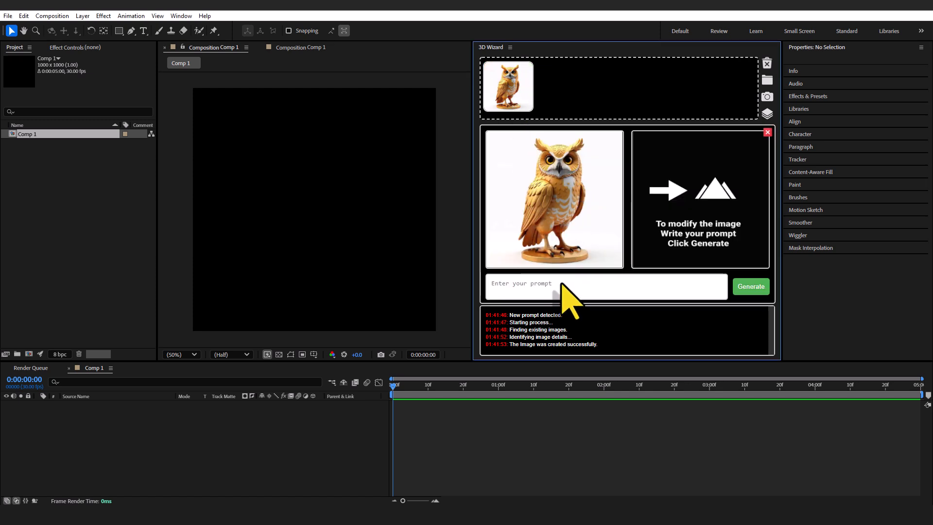
pyautogui.click(604, 286)
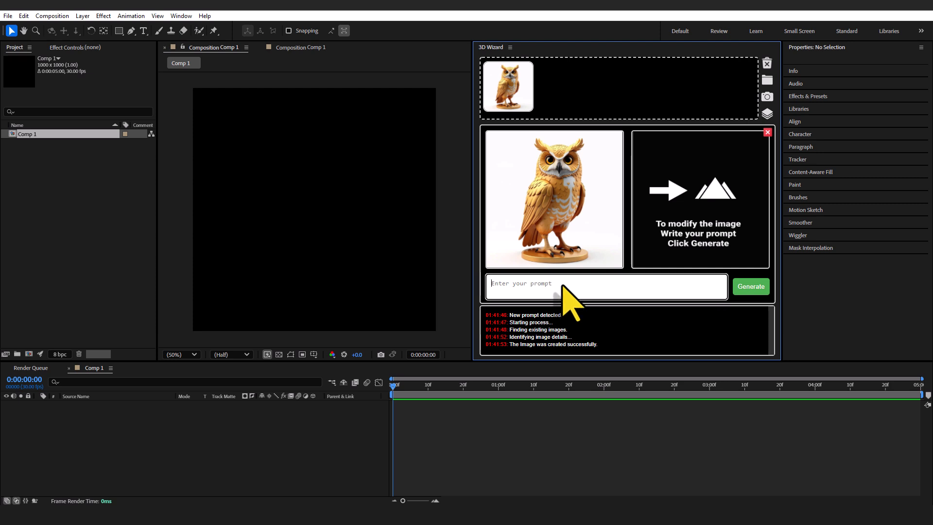
pyautogui.write('c')
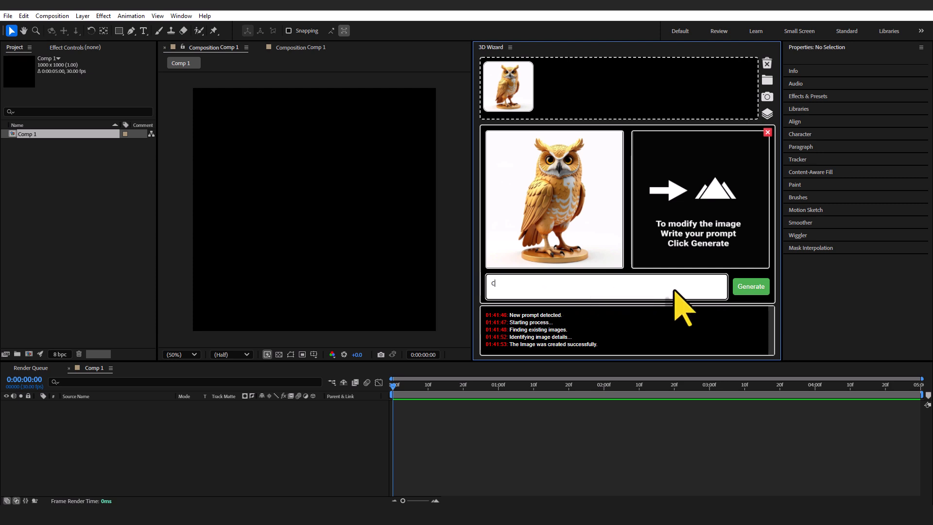
pyautogui.write('hange its')
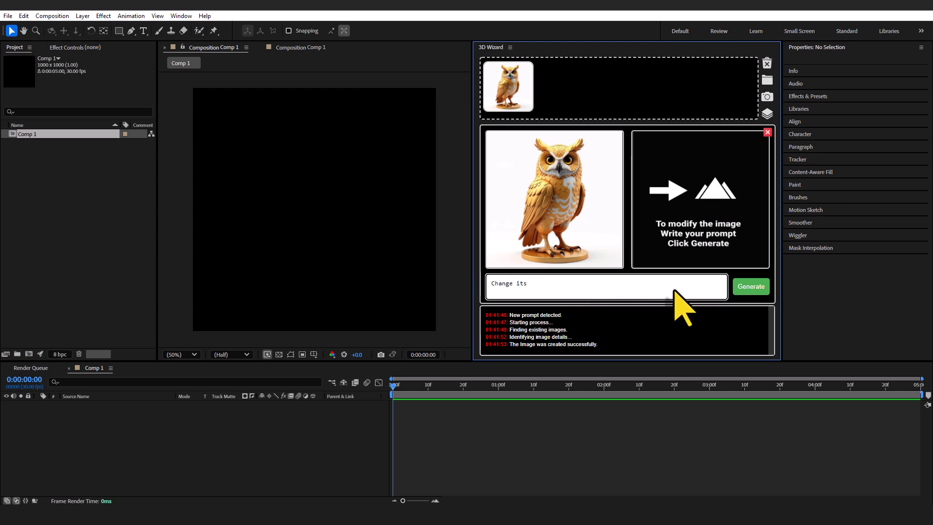
pyautogui.write('eye color to red')
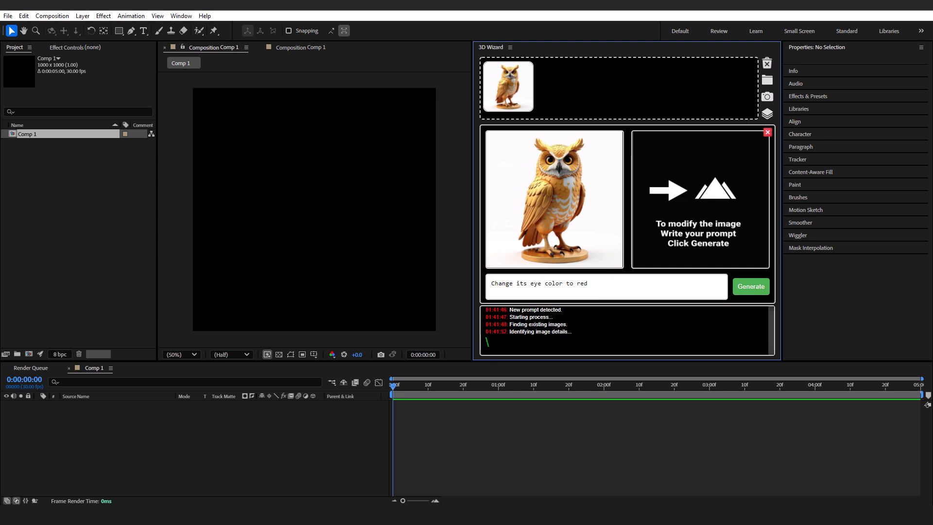
pyautogui.click(750, 287)
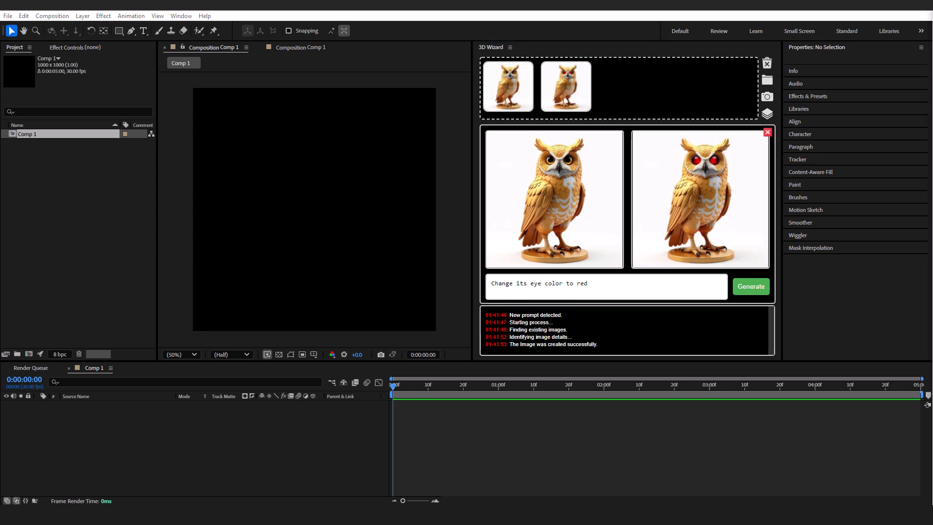
pyautogui.moveTo(627, 246)
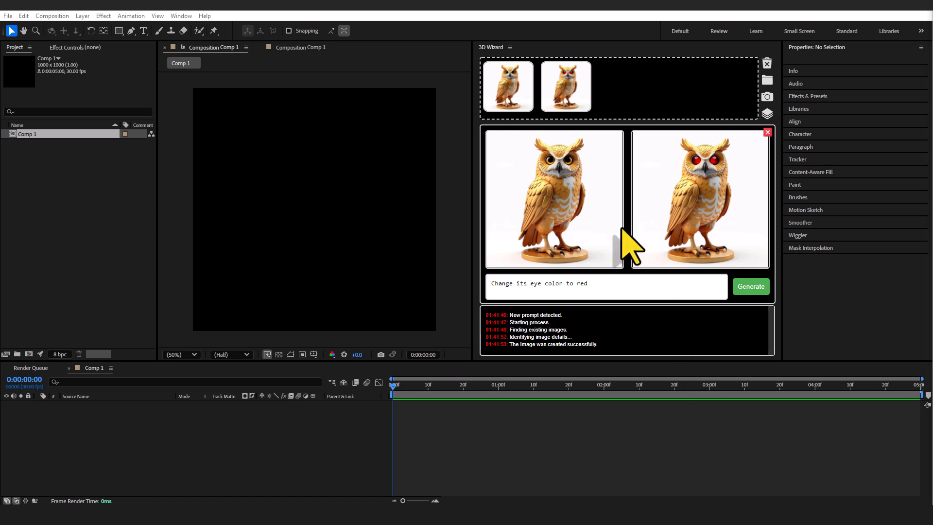
pyautogui.moveTo(754, 169)
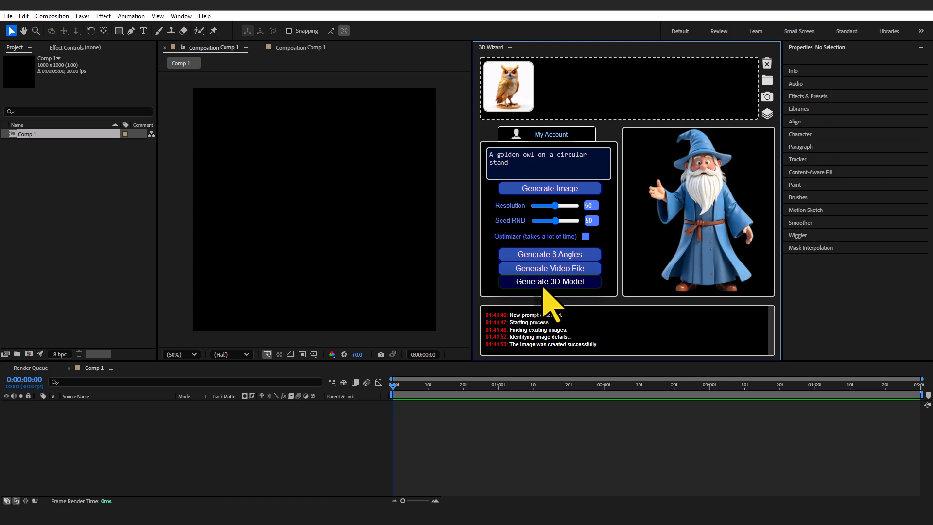
# Generate the red-eyed owl's 3D model as a 3d.glb layer in Comp 1.
pyautogui.click(549, 282)
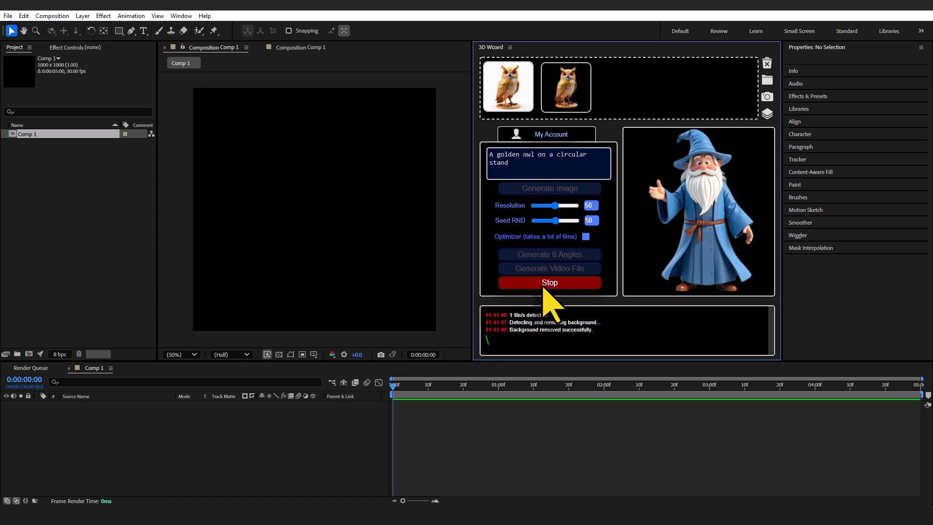
pyautogui.click(548, 282)
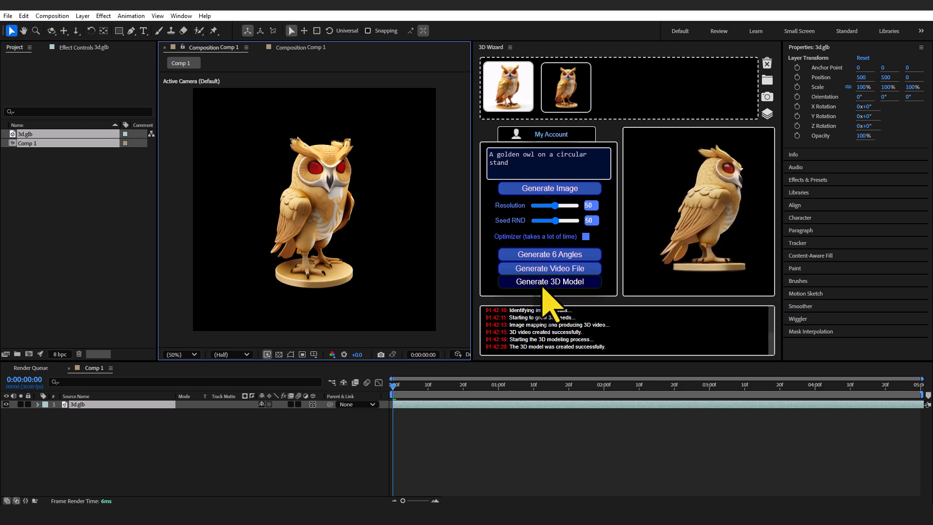